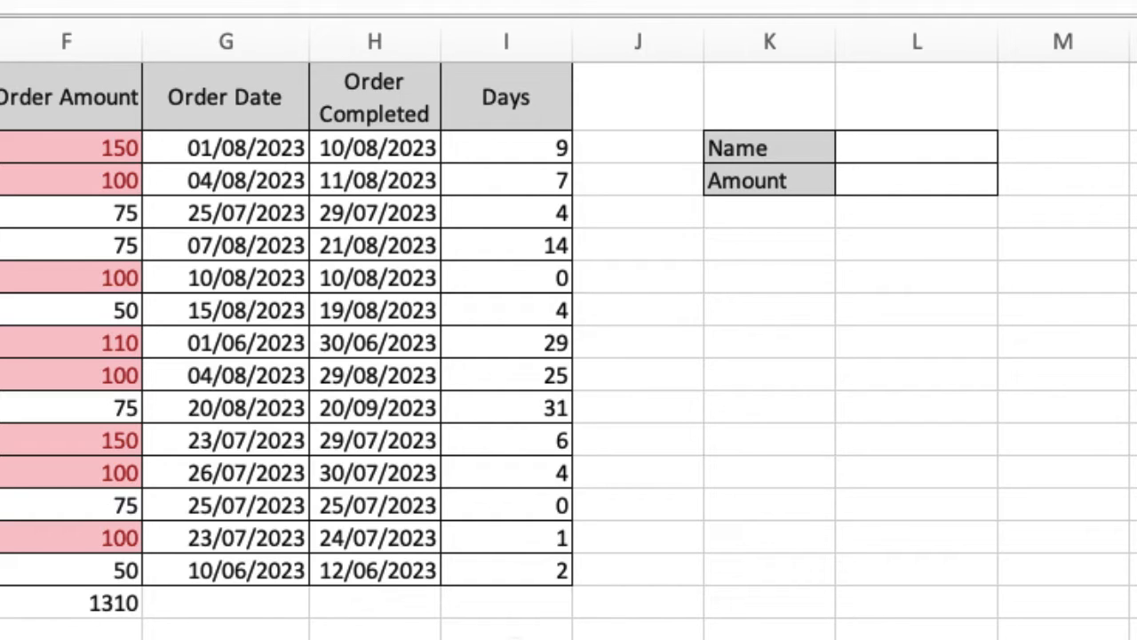
mouse_move(934, 366)
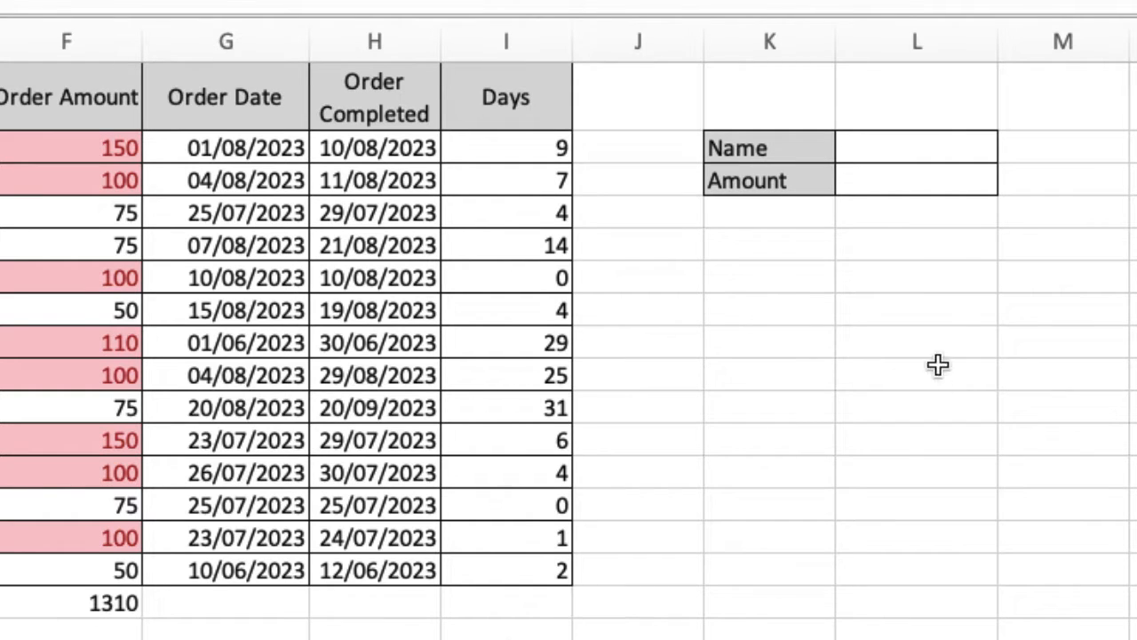
- Begin a formula with = in cell L2 next to the Name label
click(917, 148)
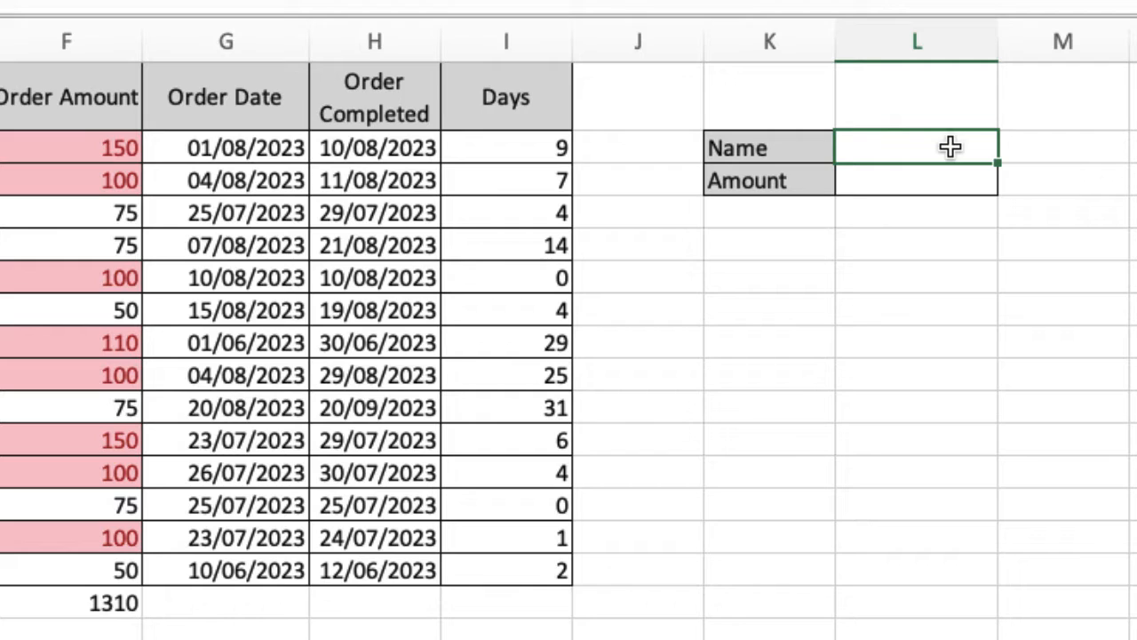
text(=)
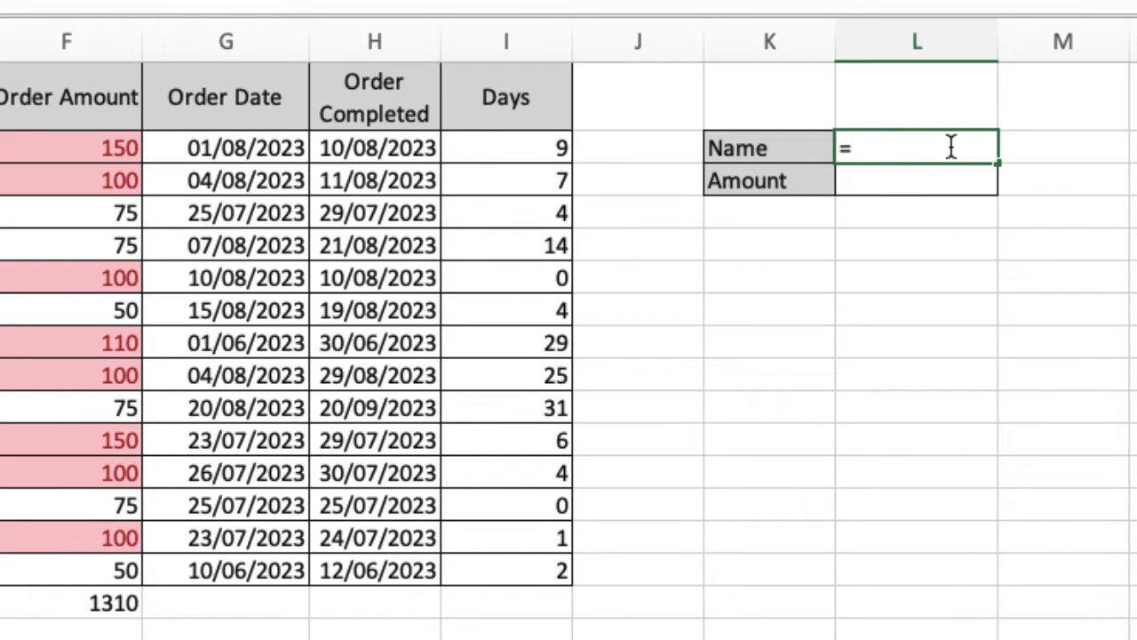
text(in)
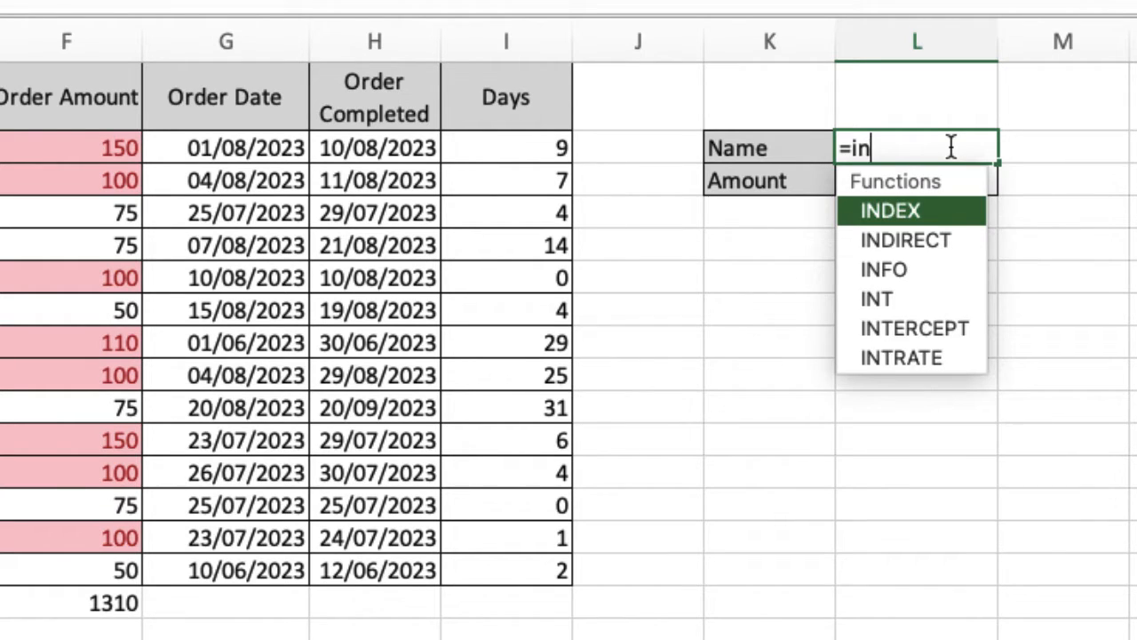
text(d)
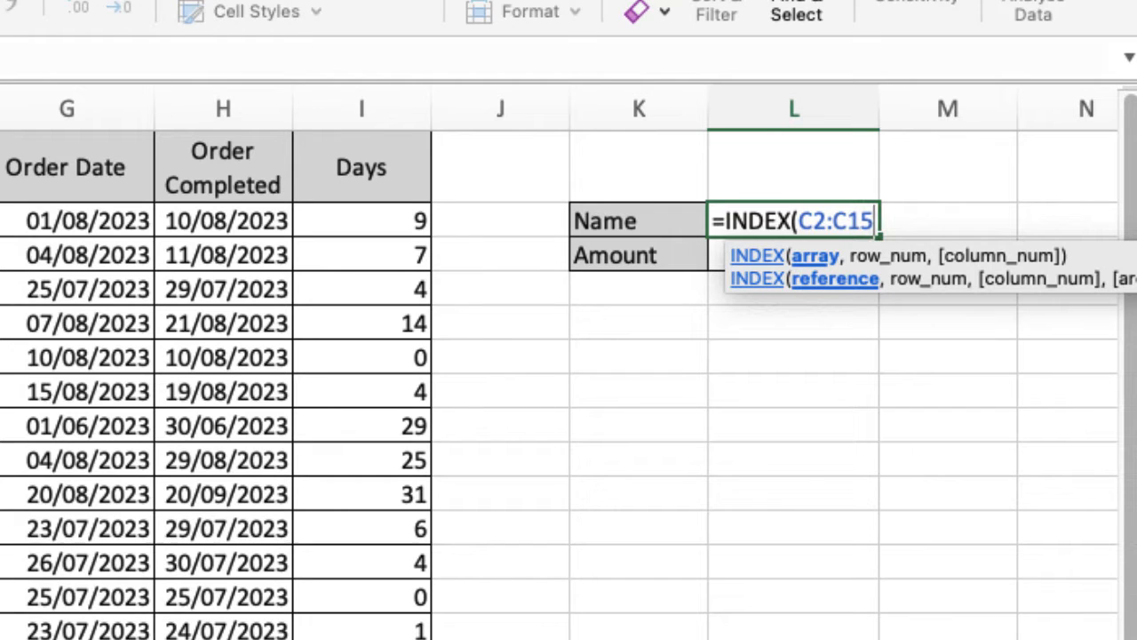
text(,)
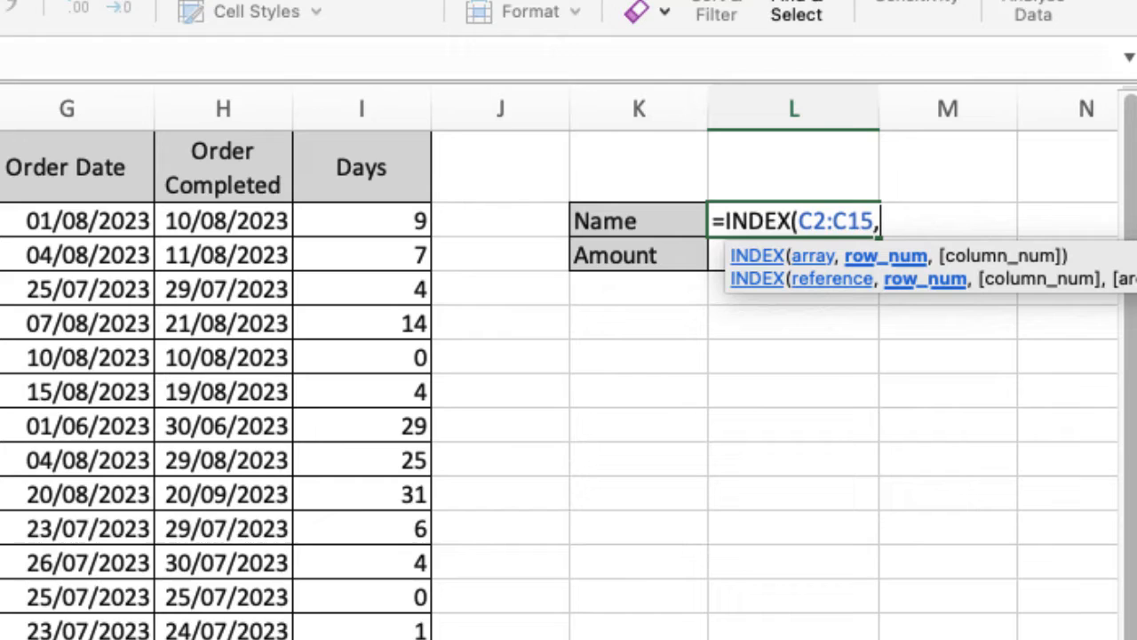
text(5)
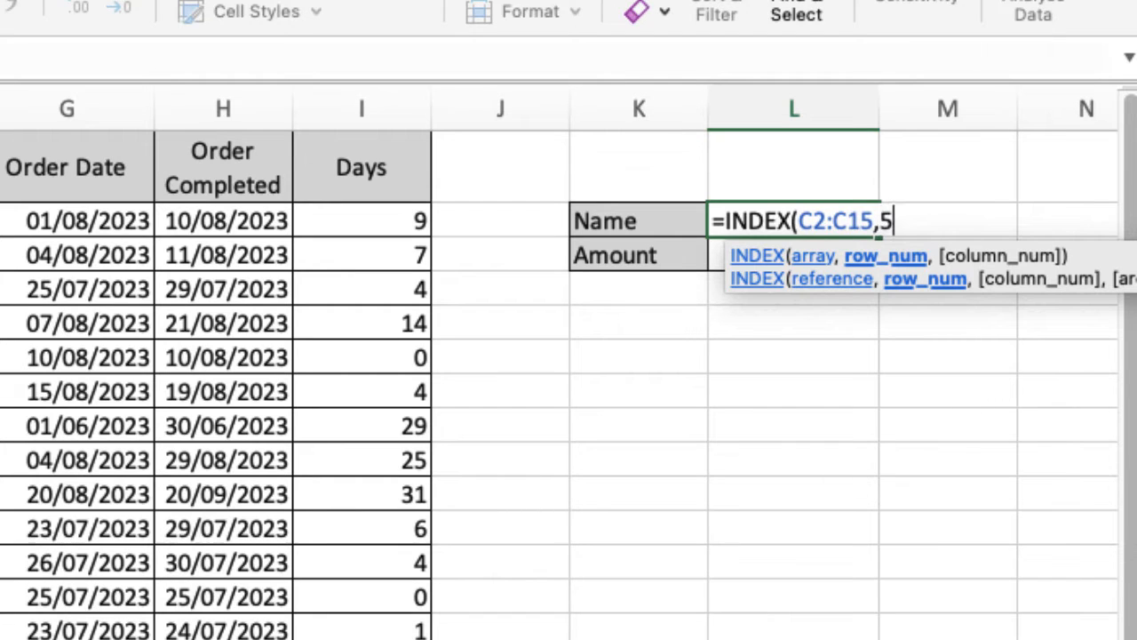
text())
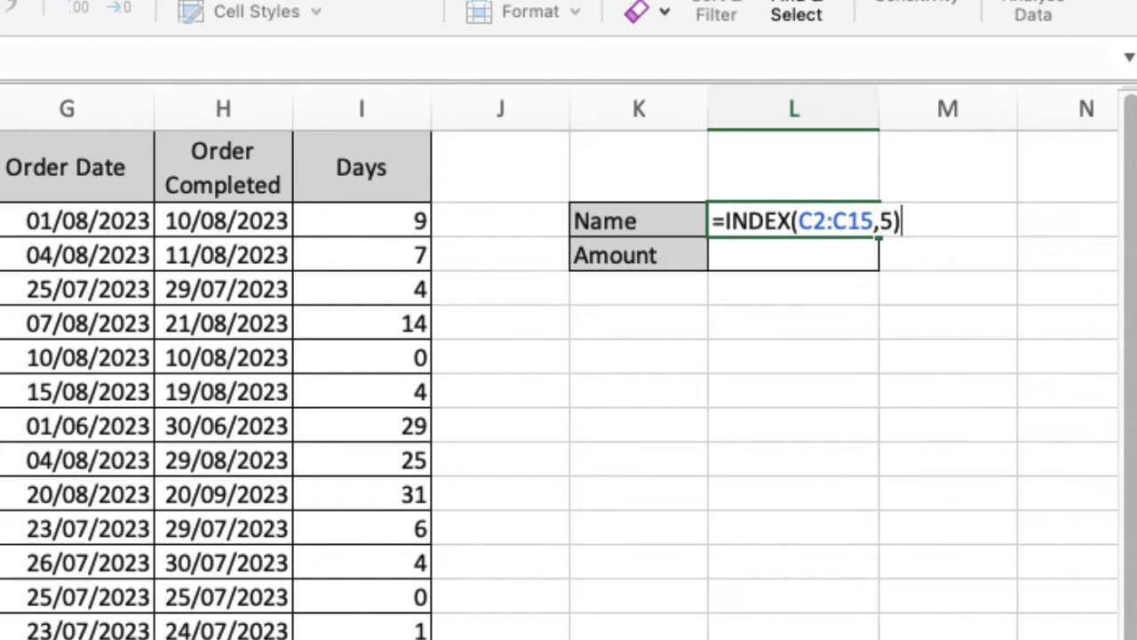
key(Enter)
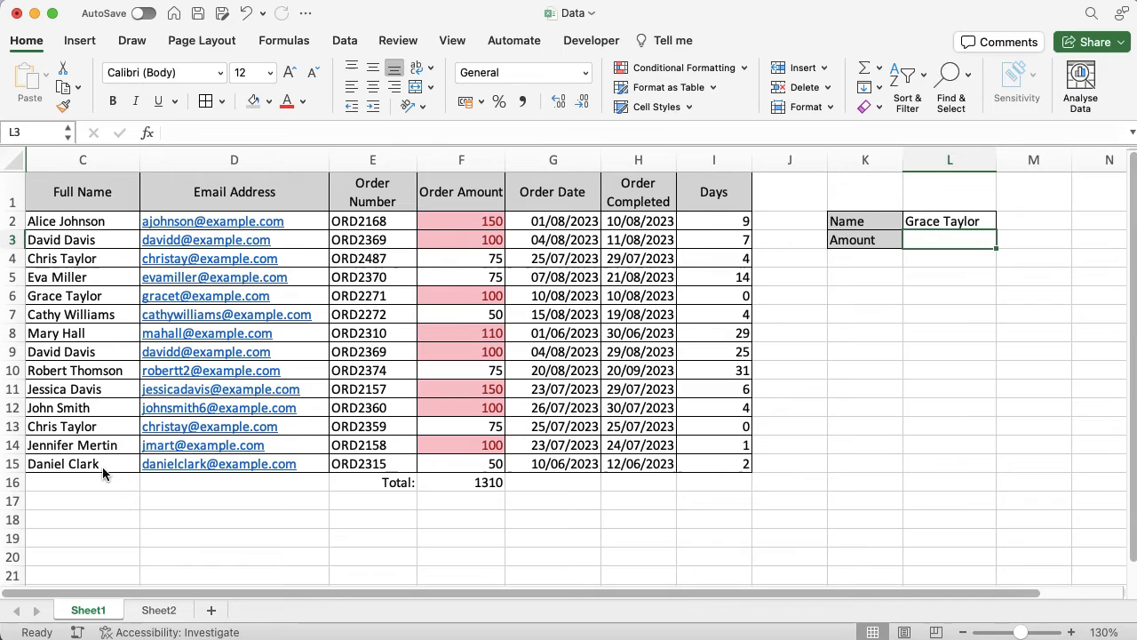
- Begin =INDEX( in L3 and select the data range C2:F15
text(=)
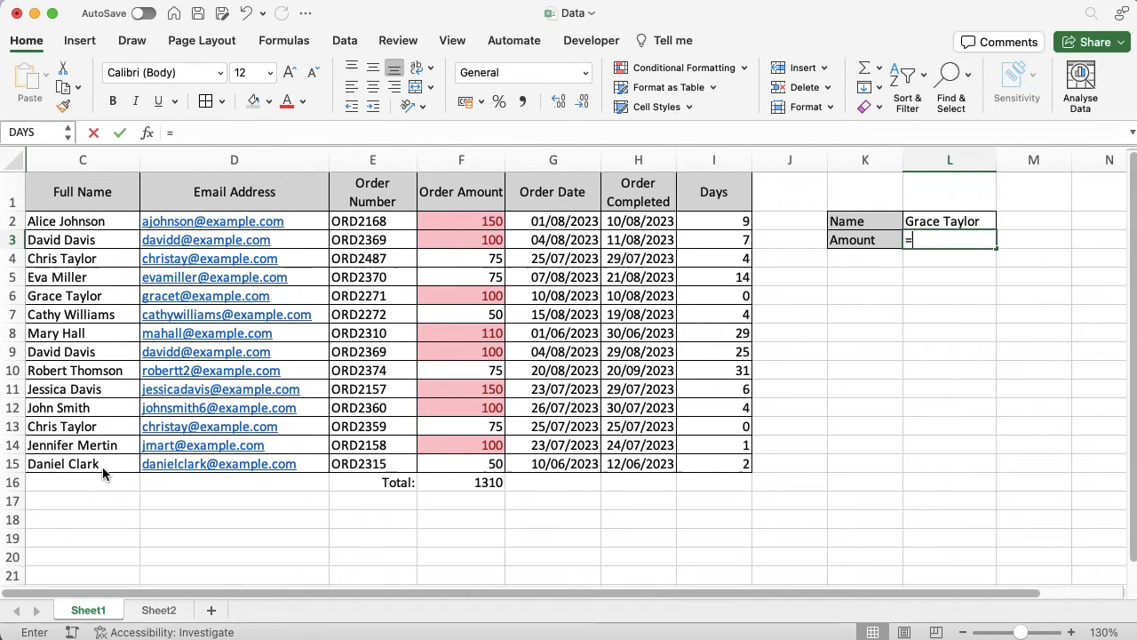
text(in)
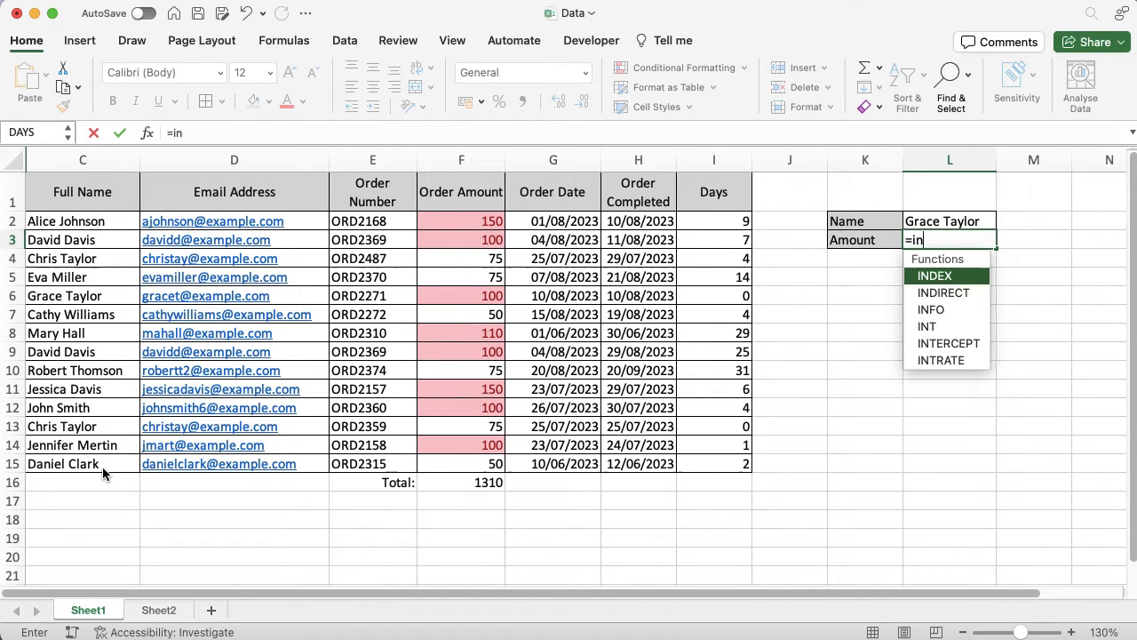
text(de)
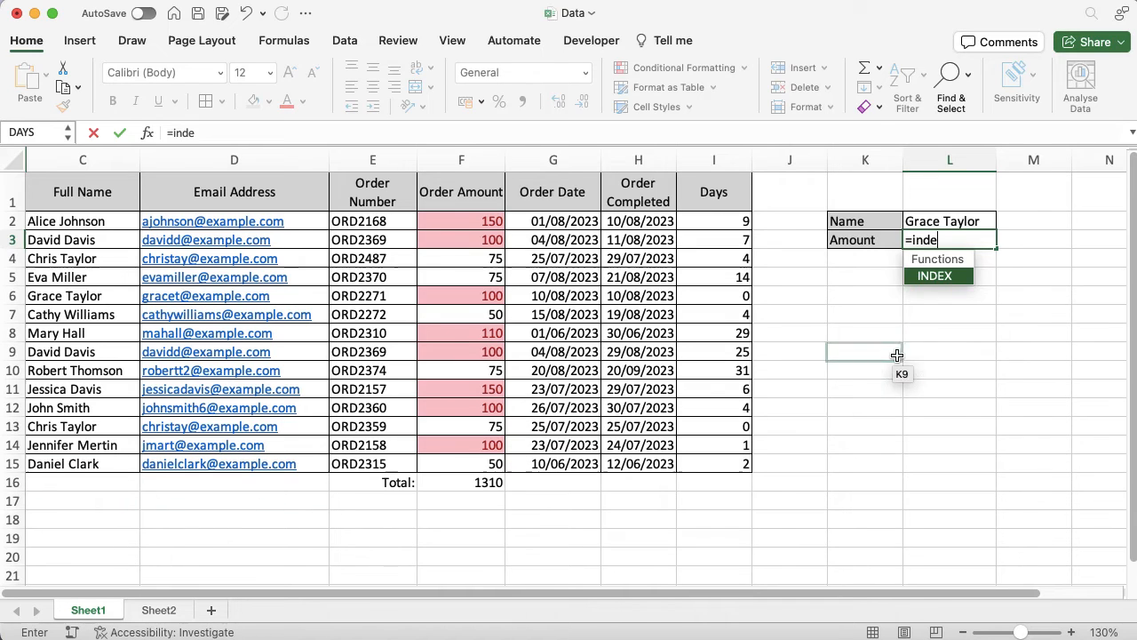
text(INDEX()
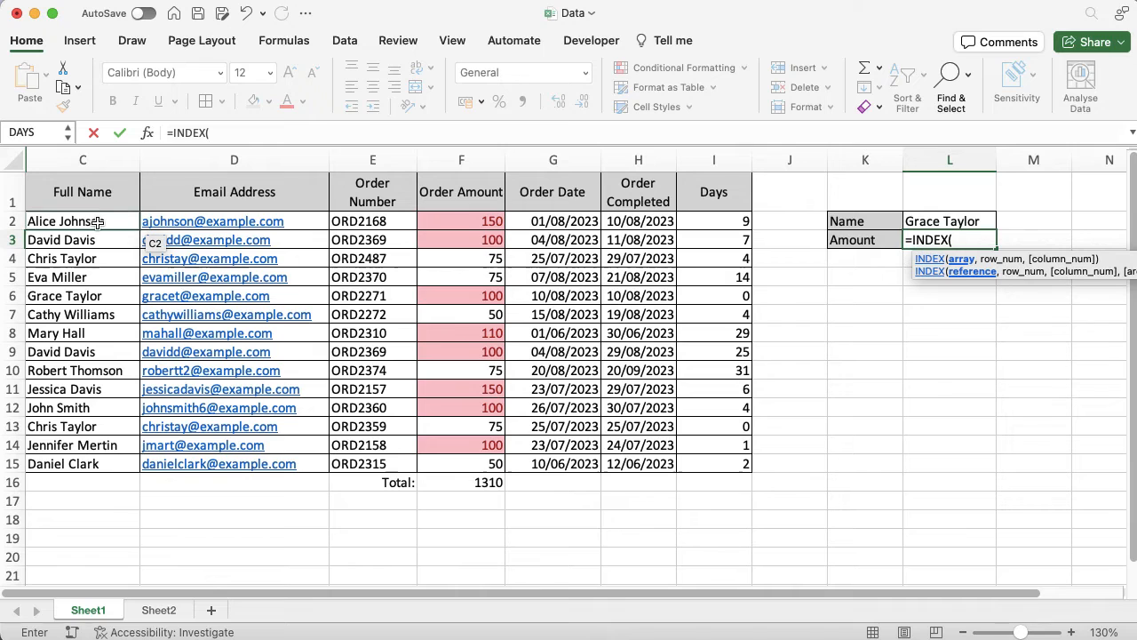
drag(81, 220, 234, 277)
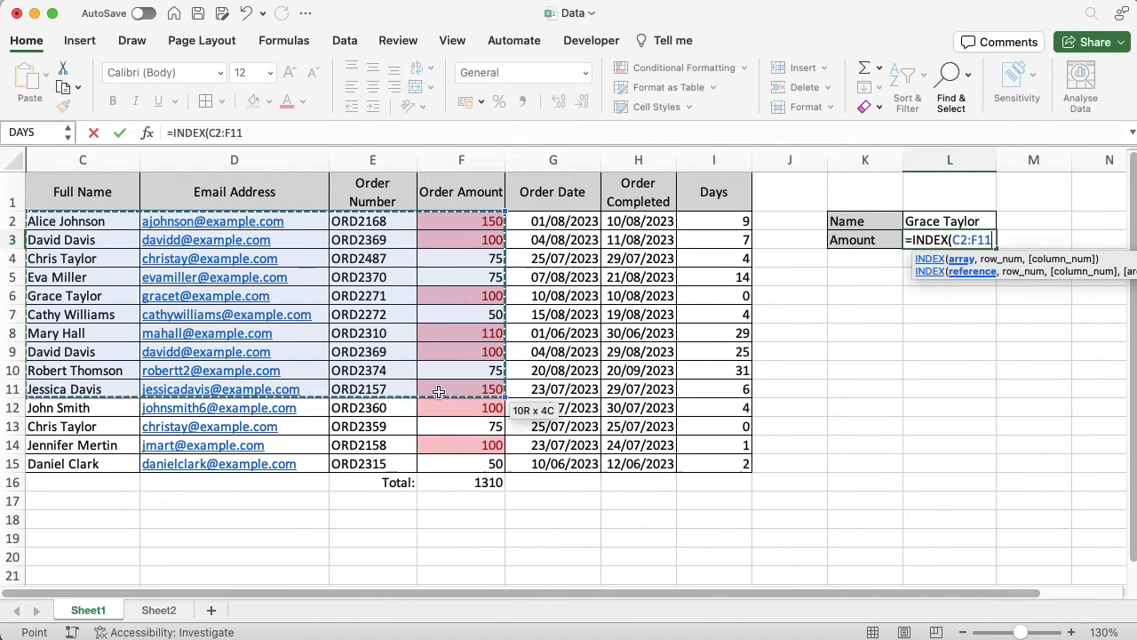
drag(439, 393, 439, 462)
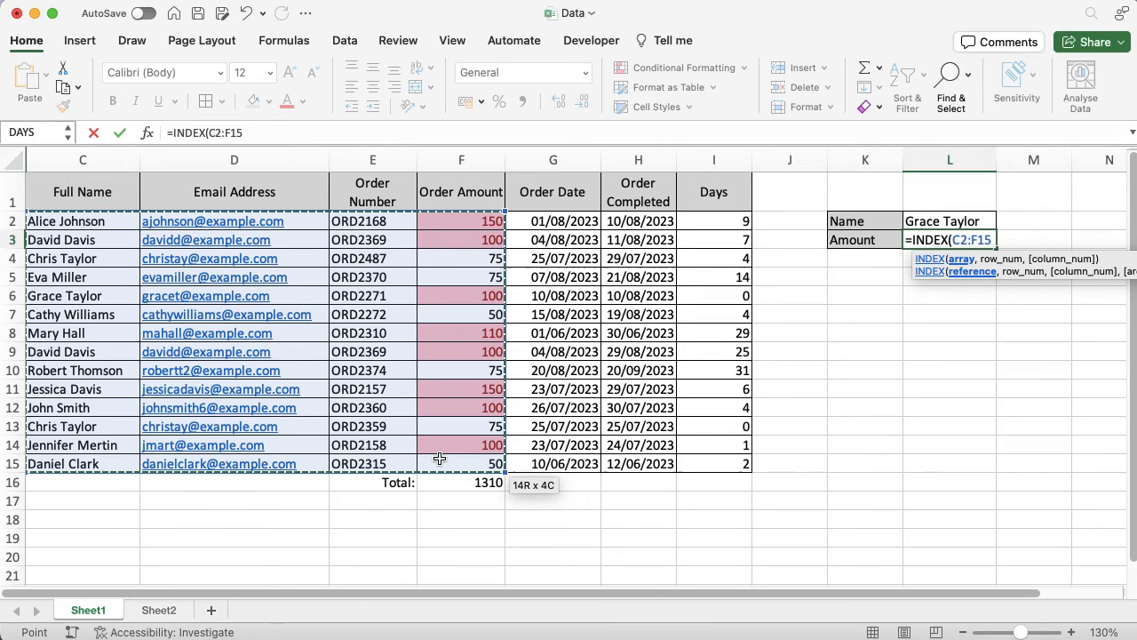
- Complete the formula with row 5, column 4 so L3 returns 100
text(,)
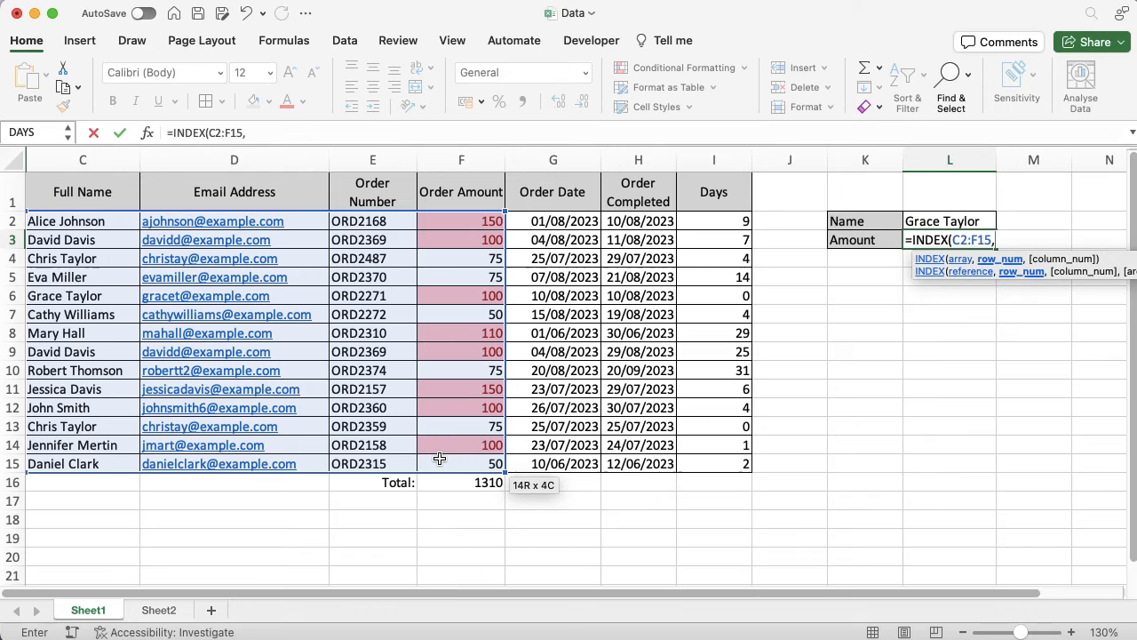
text(5)
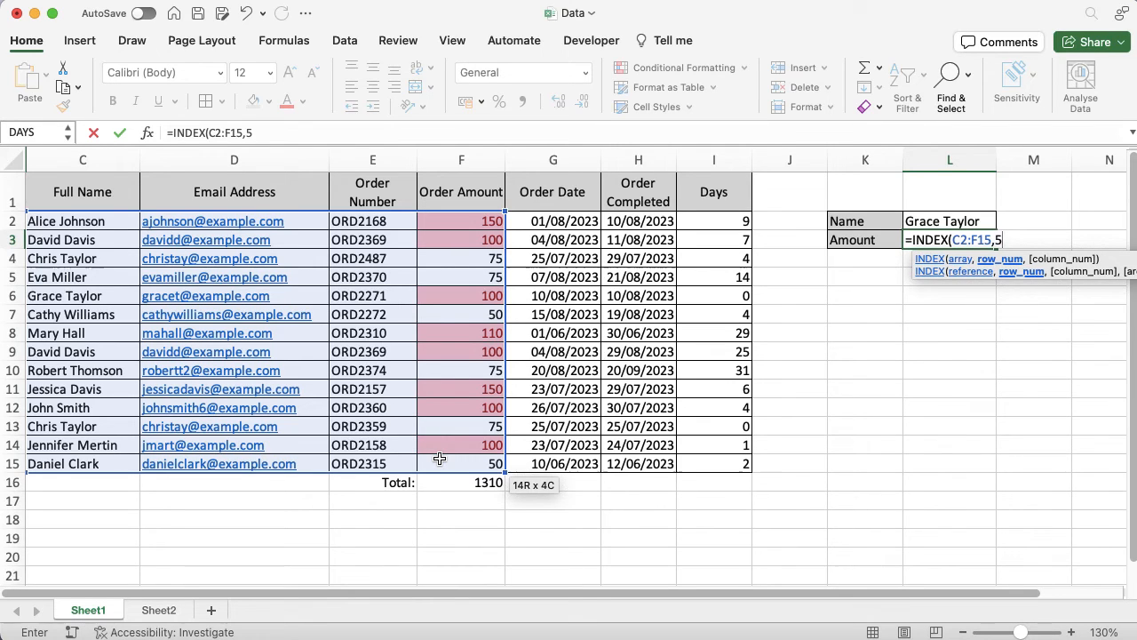
text(,)
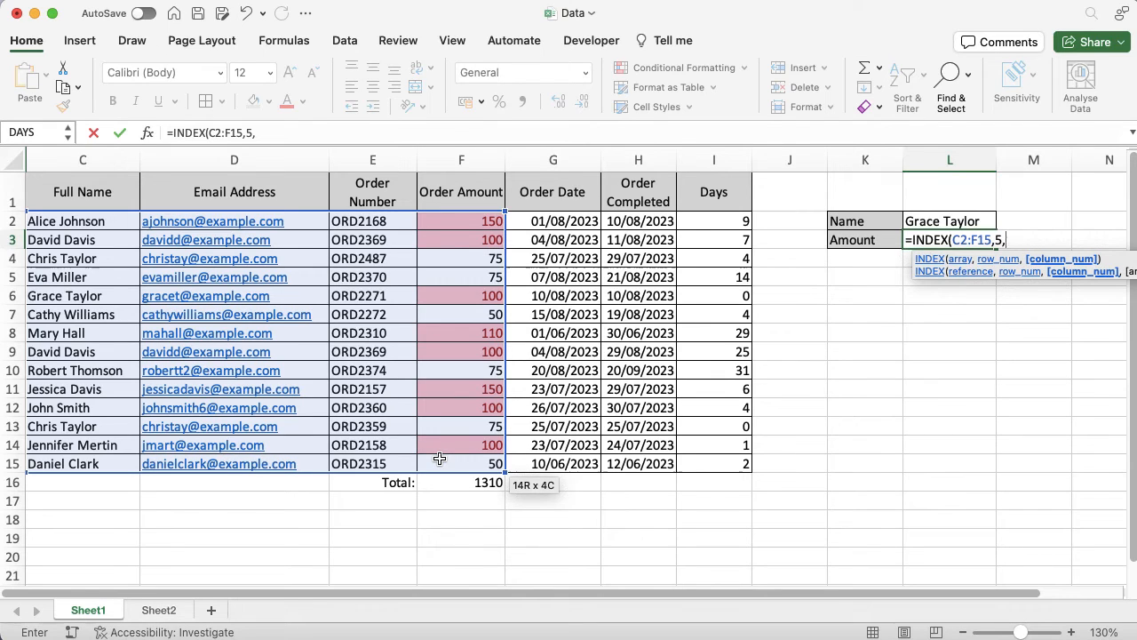
text(4))
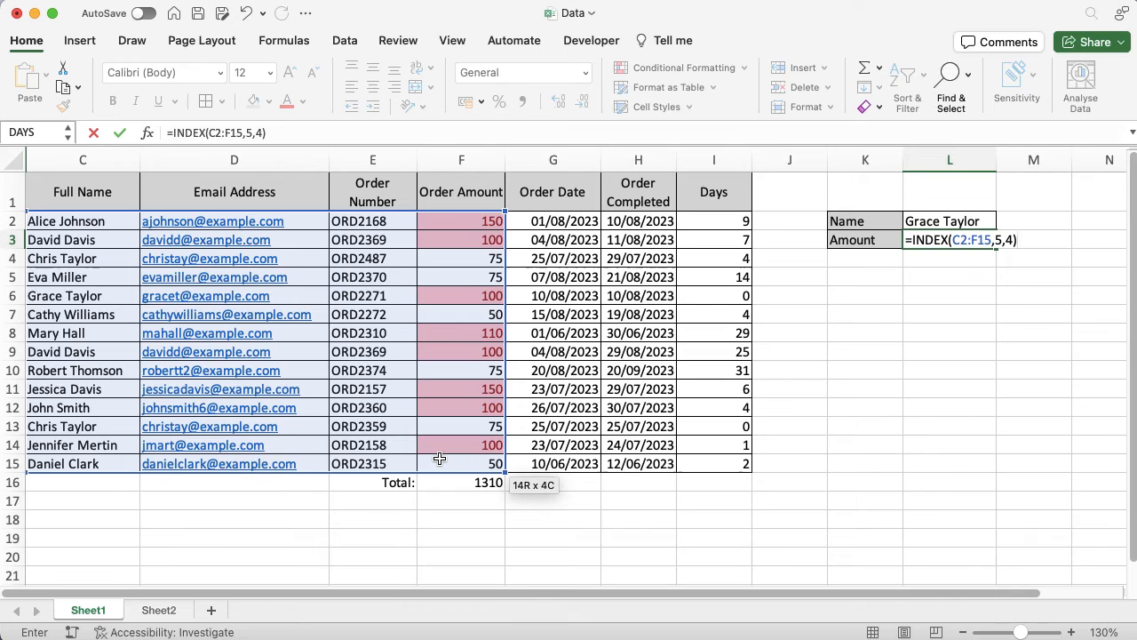
key(Enter)
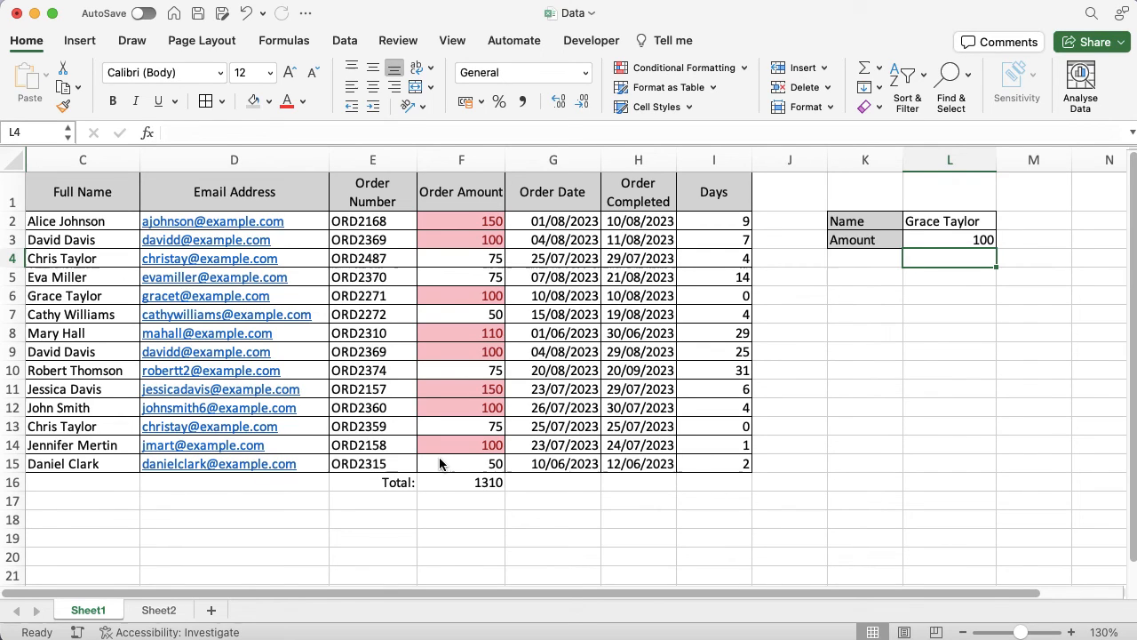
click(949, 220)
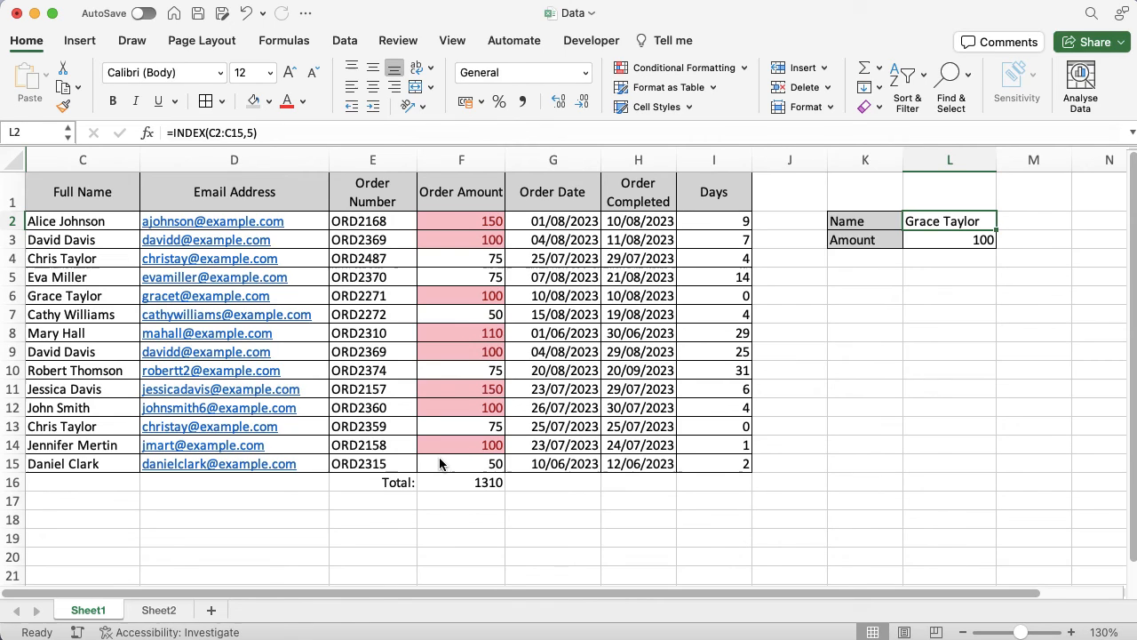
click(949, 238)
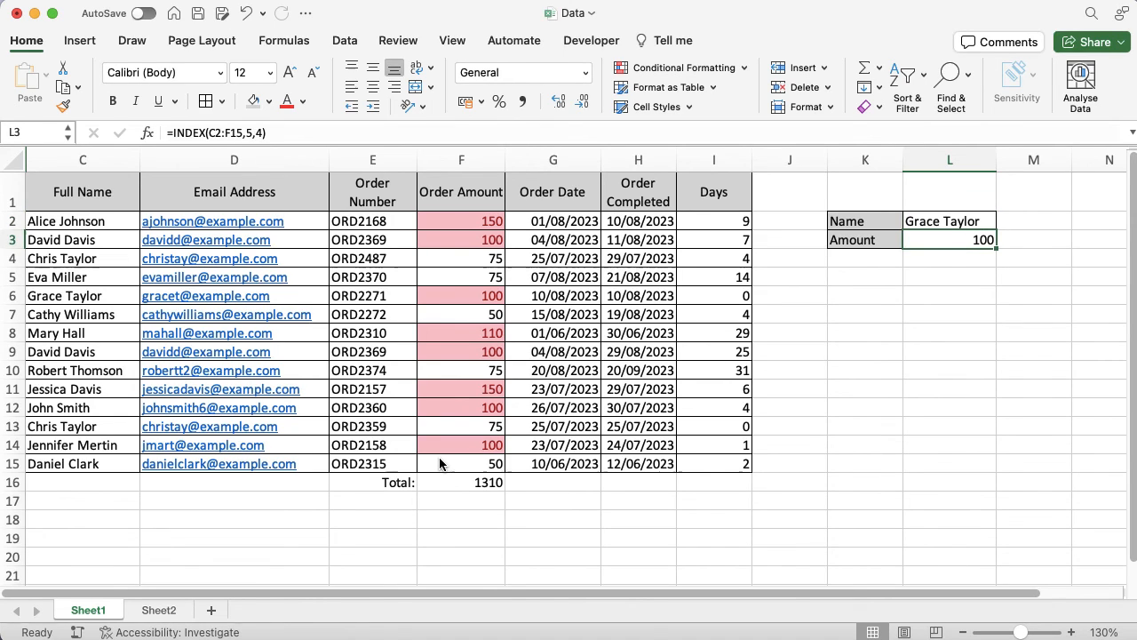